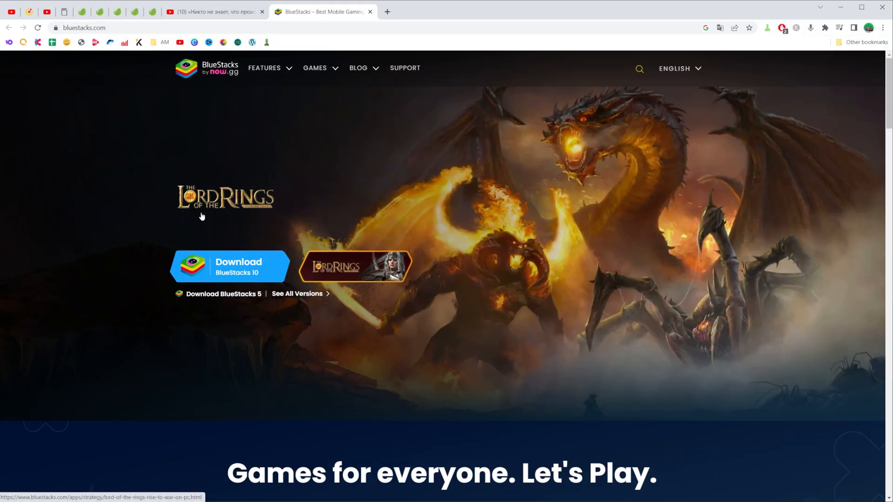
mouse_move(114, 39)
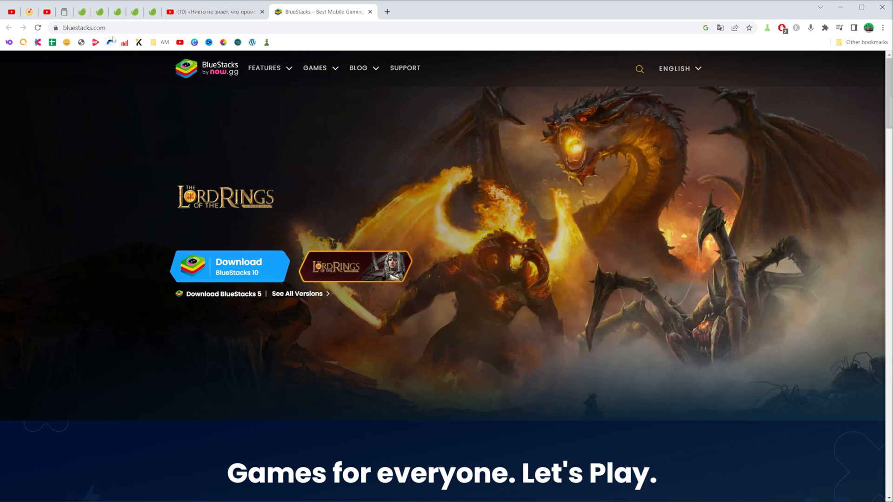
- Start the BlueStacks 10 download from the bluestacks.com homepage
left_click(79, 27)
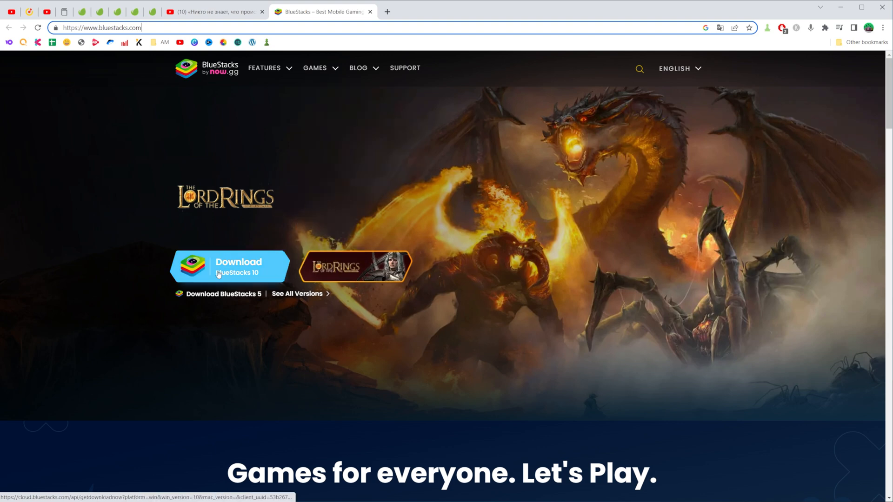
left_click(229, 267)
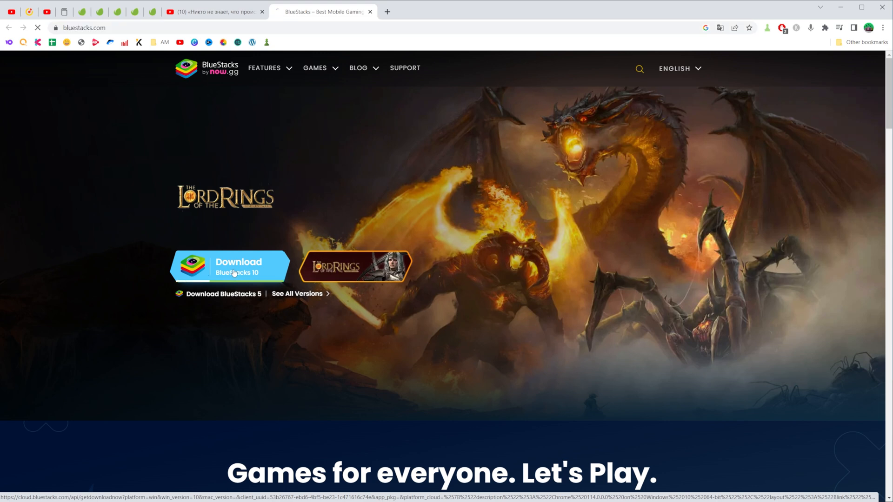
- Save the BlueStacks 10 installer .exe into the Downloads folder
left_click(228, 267)
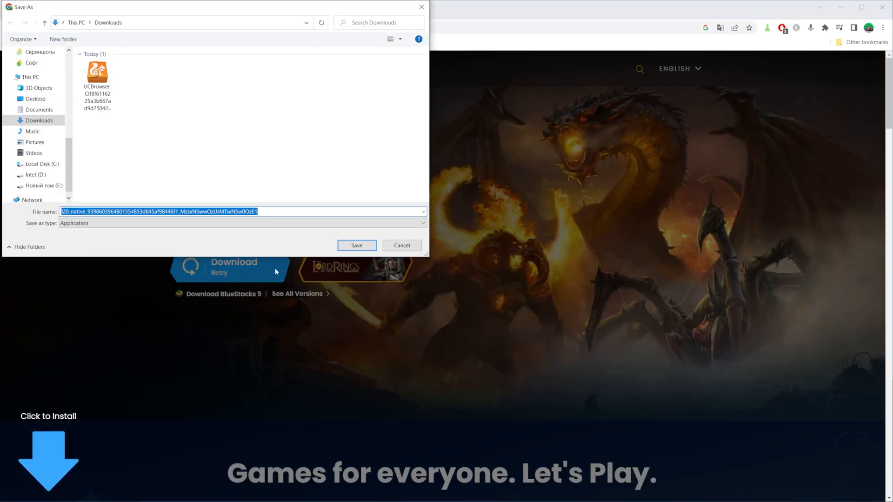
left_click(356, 246)
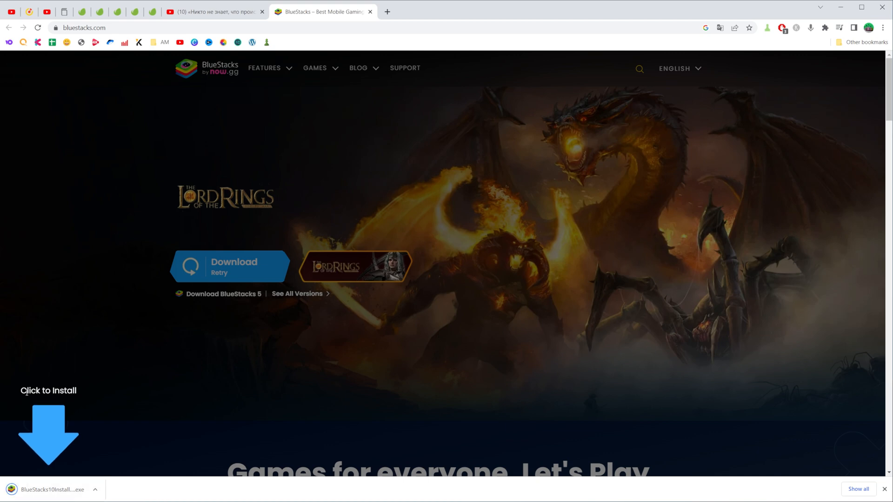
mouse_move(123, 400)
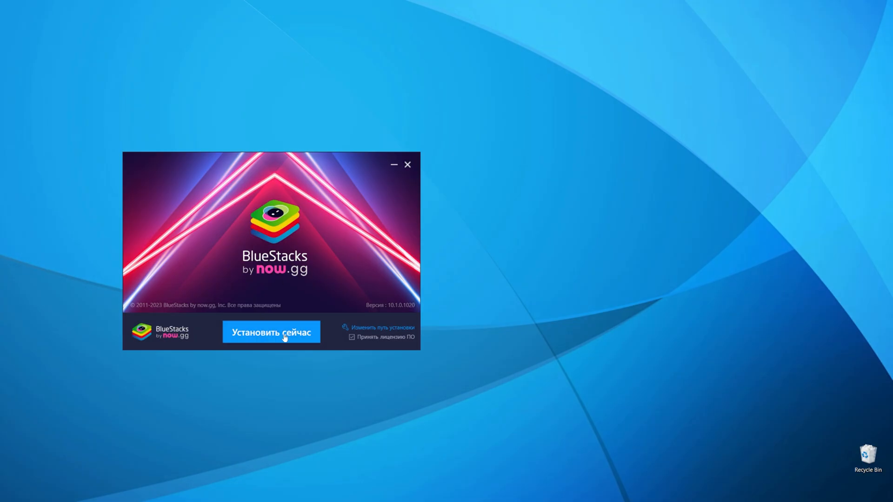
mouse_move(282, 343)
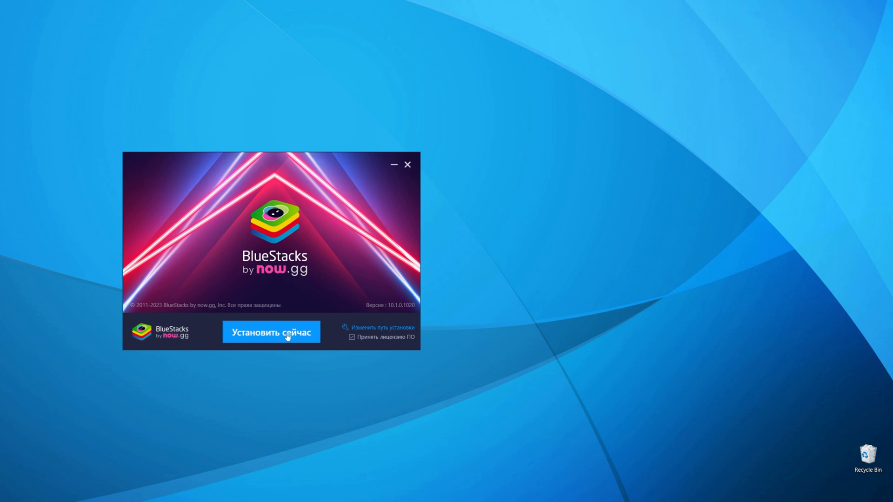
- Begin installing BlueStacks 10 with 'Установить сейчас' and the licence accepted
left_click(271, 331)
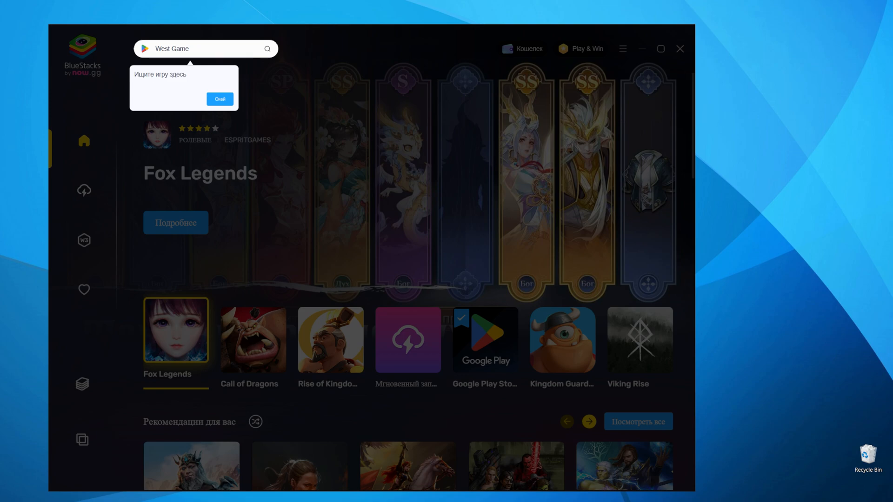
- Dismiss the game search tip, cloud gaming promo and Play & Win popup
left_click(220, 98)
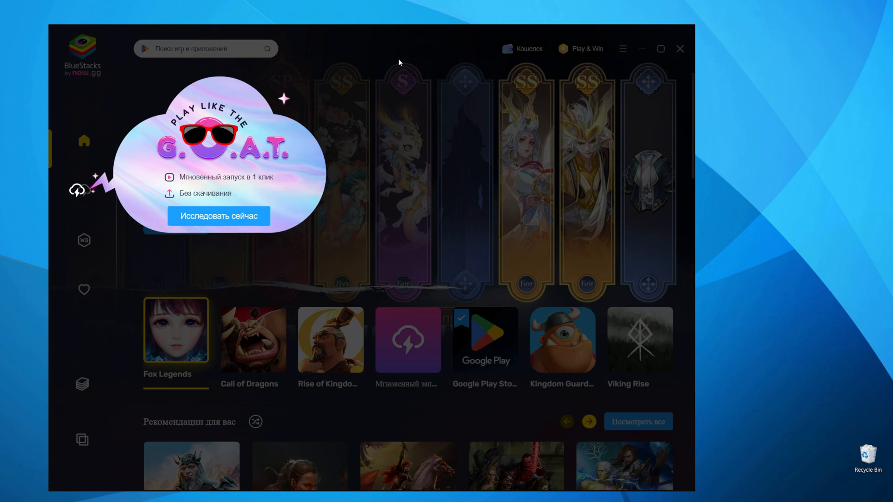
left_click(586, 49)
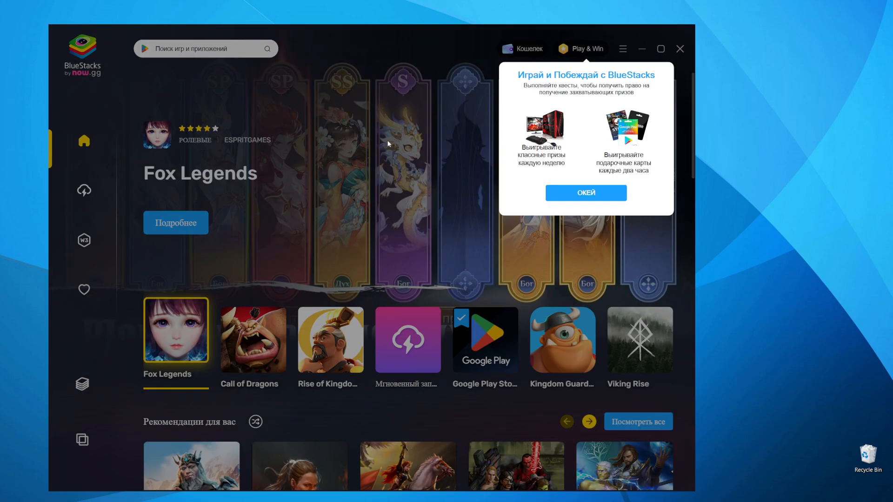
left_click(585, 192)
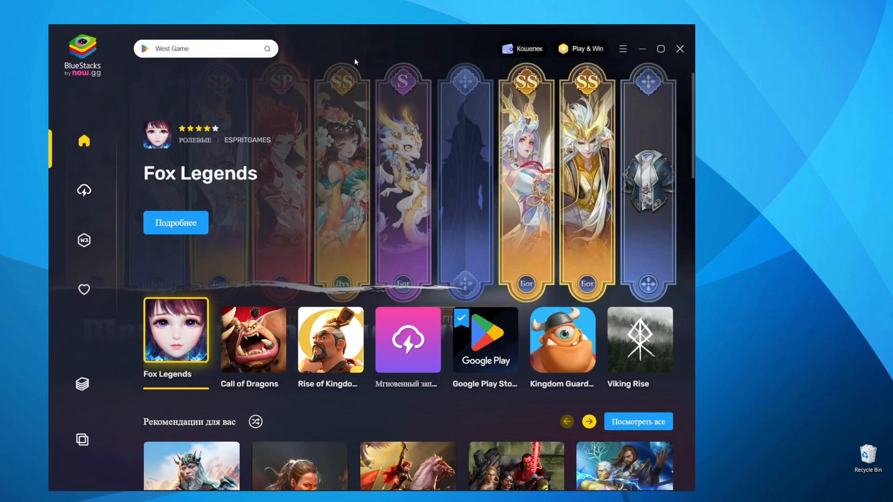
mouse_move(359, 60)
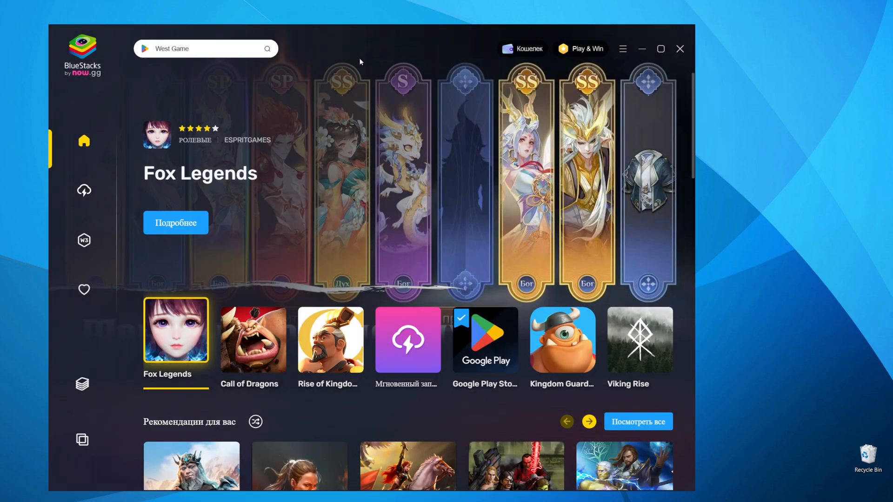
left_click(206, 48)
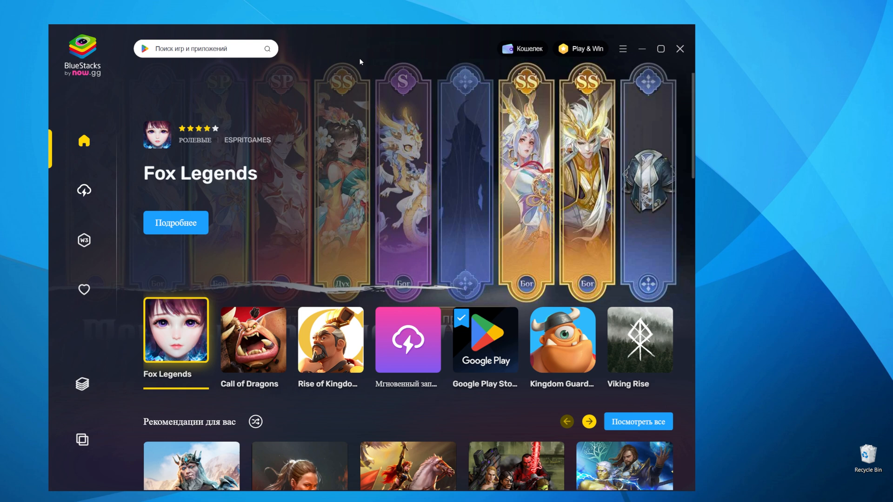